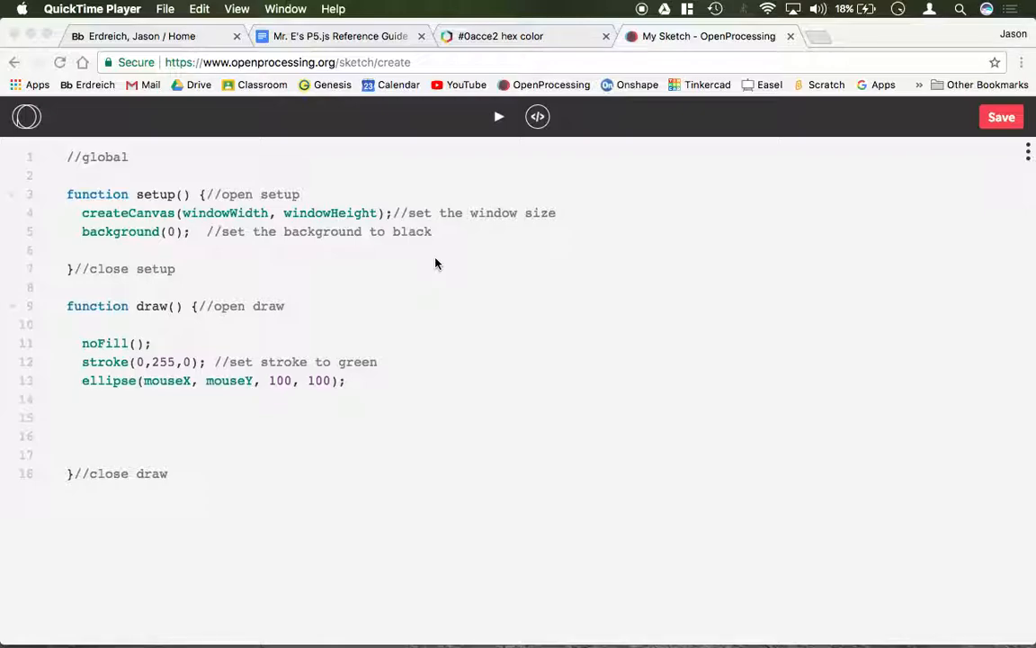
pyautogui.moveTo(195, 313)
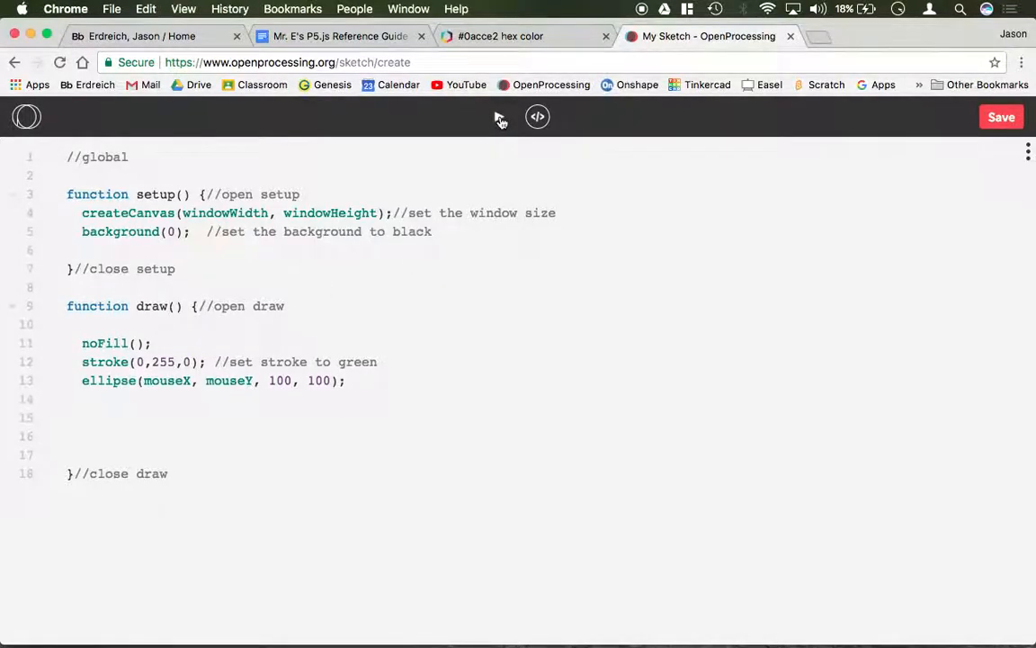
# Run the sketch to watch the green circles follow the mouse, then return to the code.
pyautogui.click(498, 115)
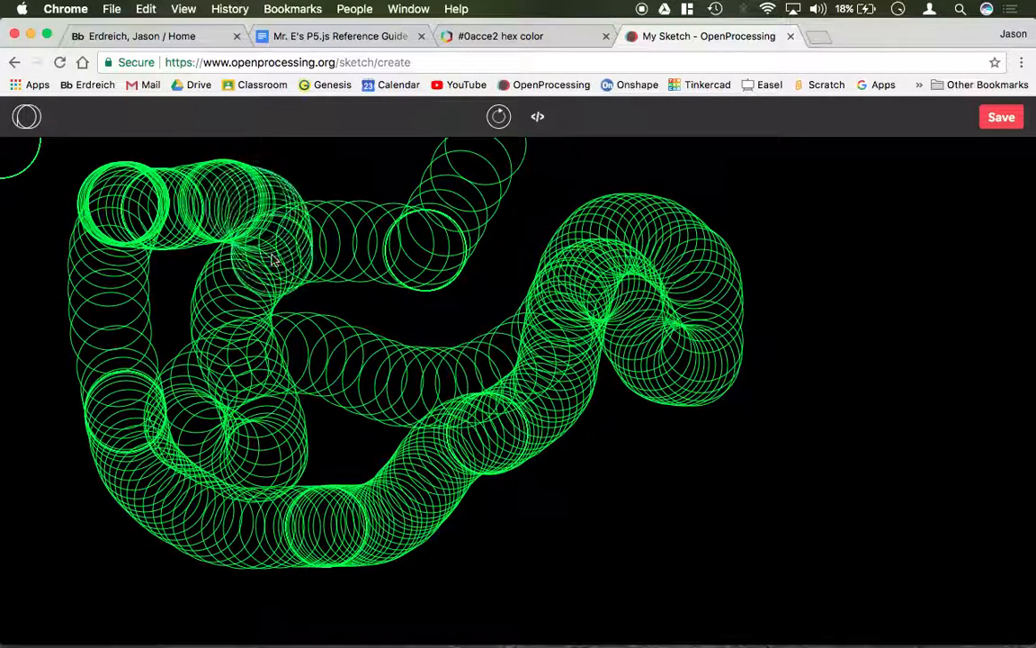
pyautogui.click(536, 115)
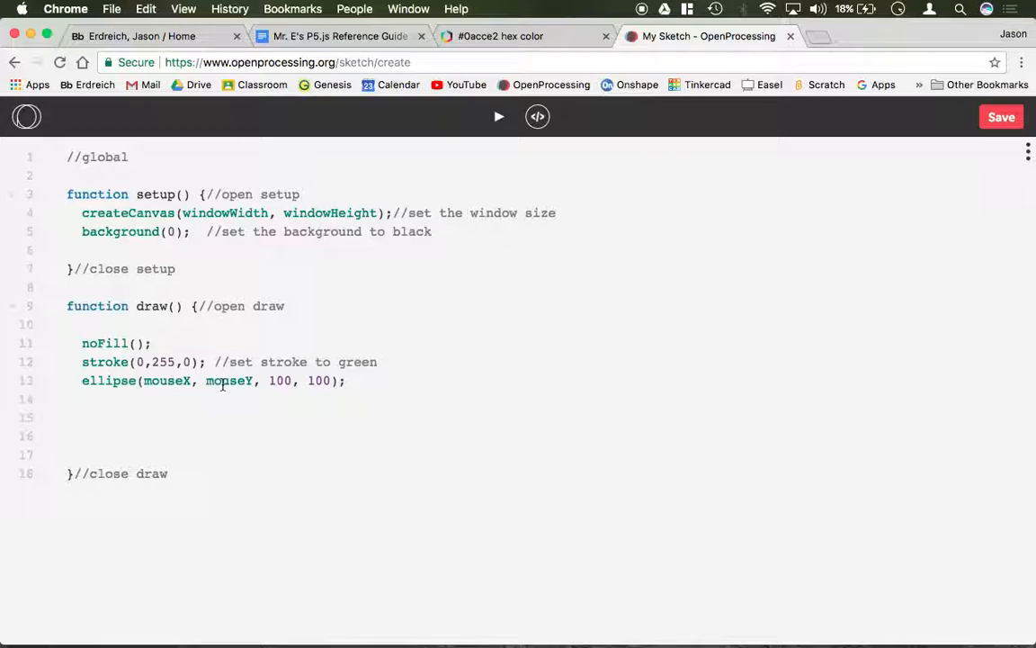
# Swap ellipse for rect and run the sketch so green squares trail the mouse.
pyautogui.doubleClick(108, 379)
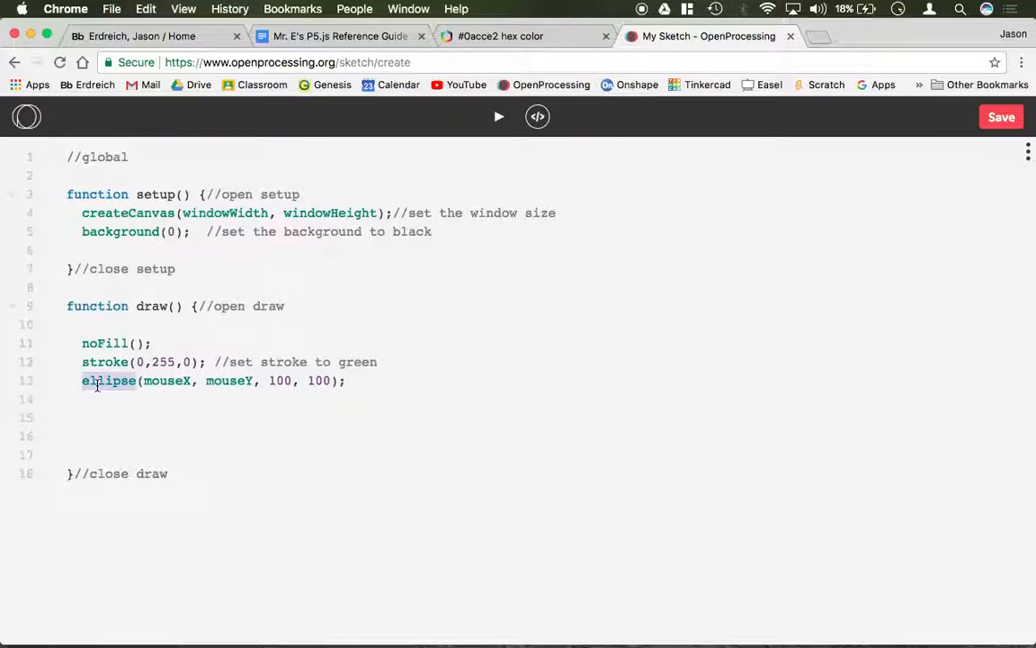
pyautogui.click(500, 115)
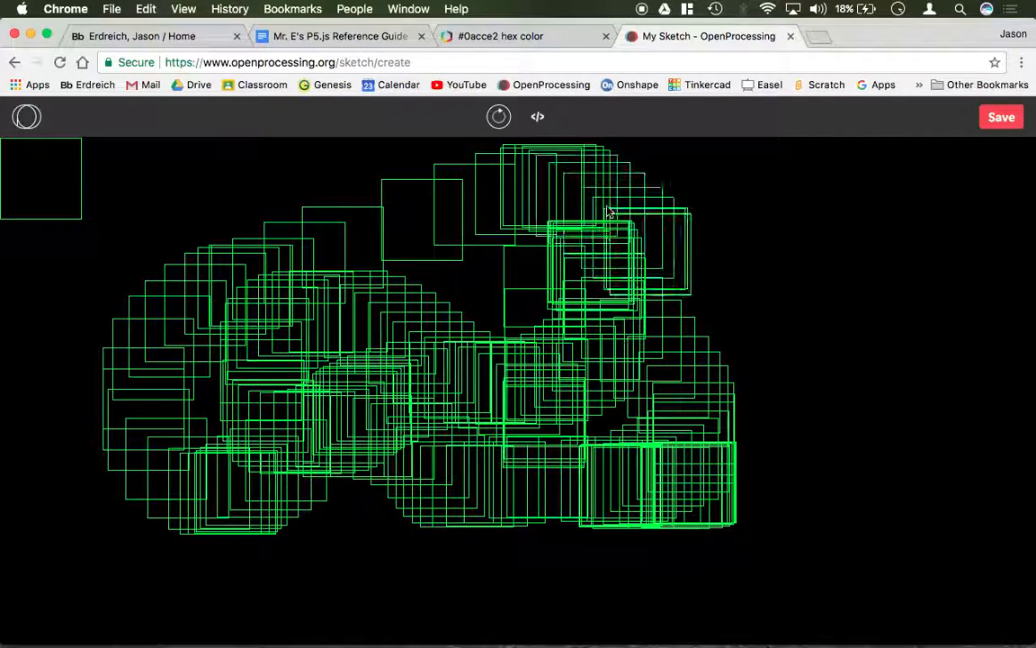
pyautogui.click(536, 117)
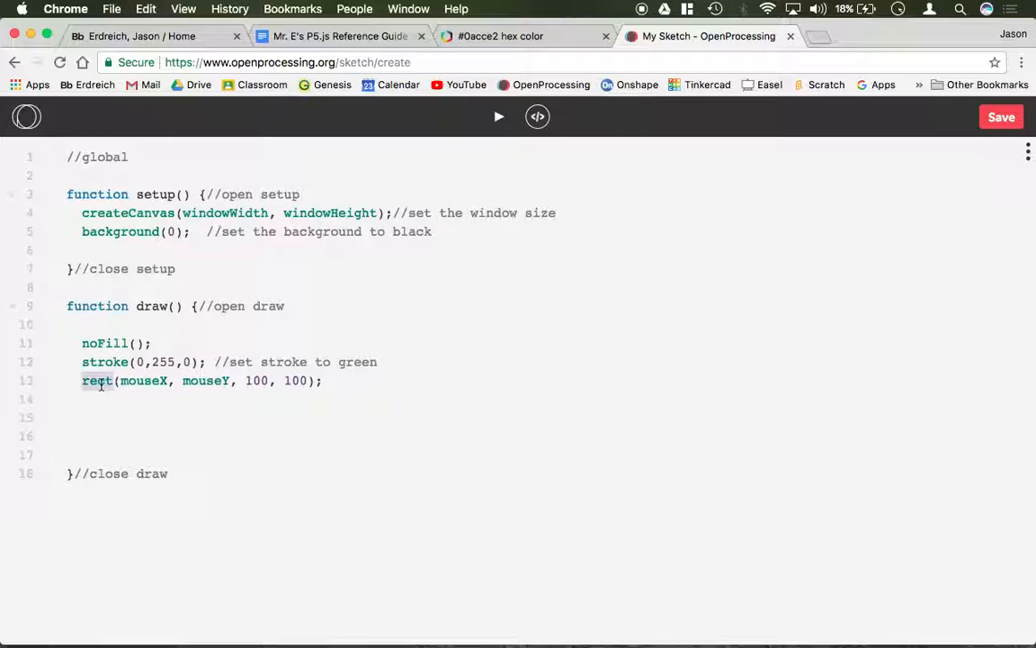
# Swap rect for line, add the comment //line(x1, y1, x2, y2) above it, and run the fanning lines.
pyautogui.write('line')
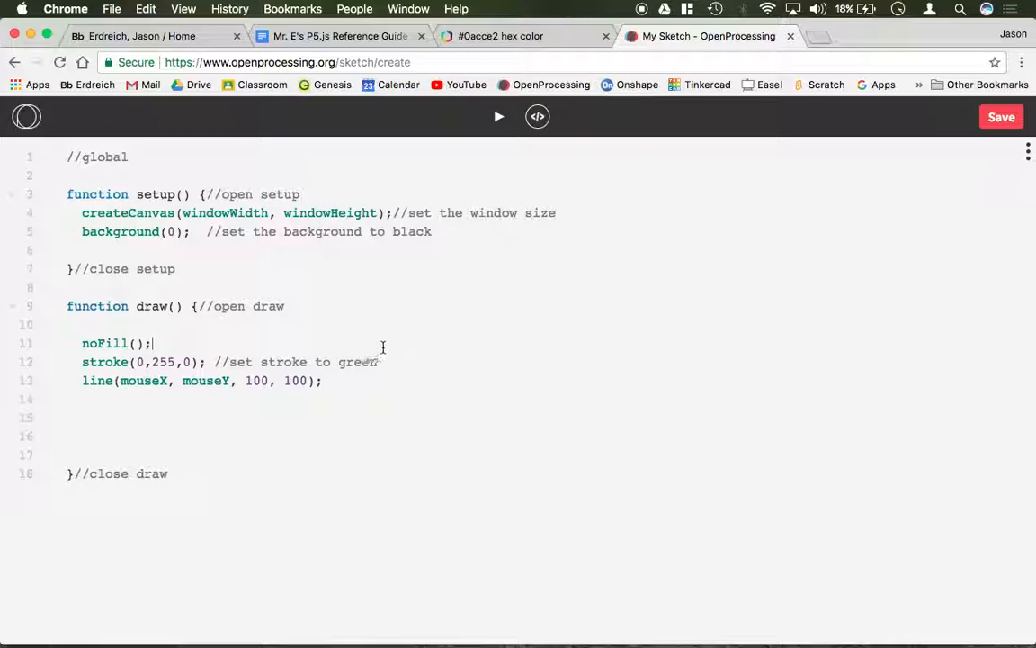
pyautogui.write('//')
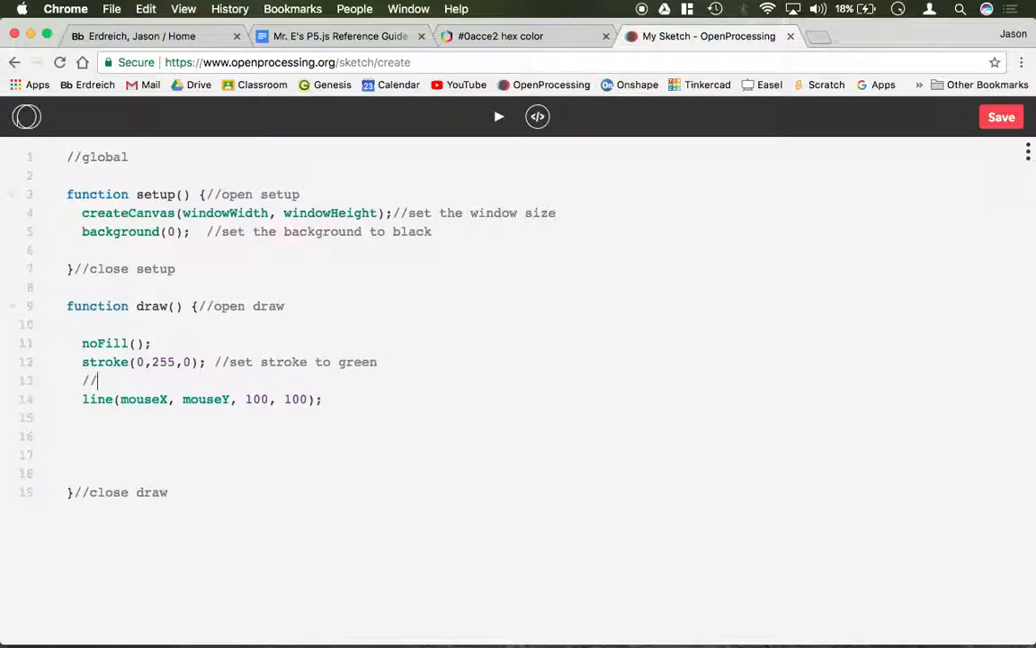
pyautogui.write('line(')
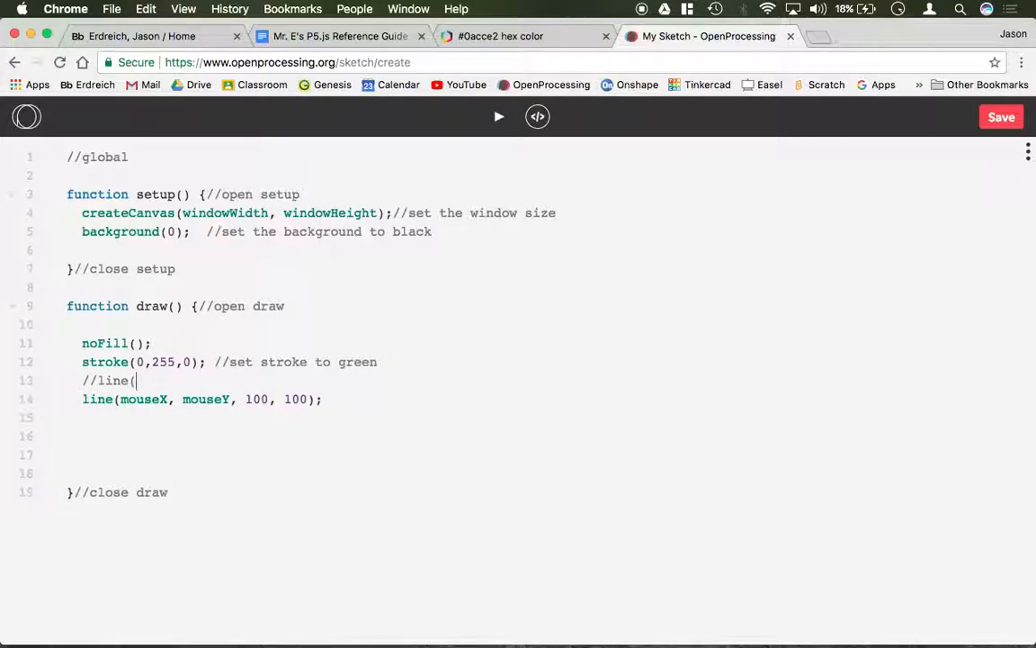
pyautogui.write('x1, y')
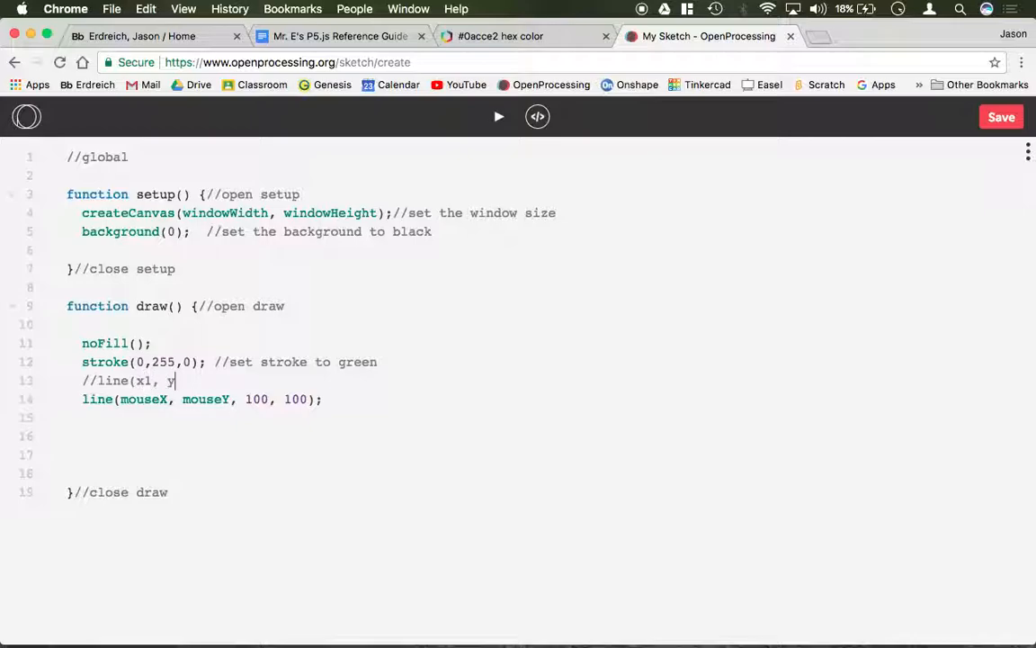
pyautogui.write('1, x2,')
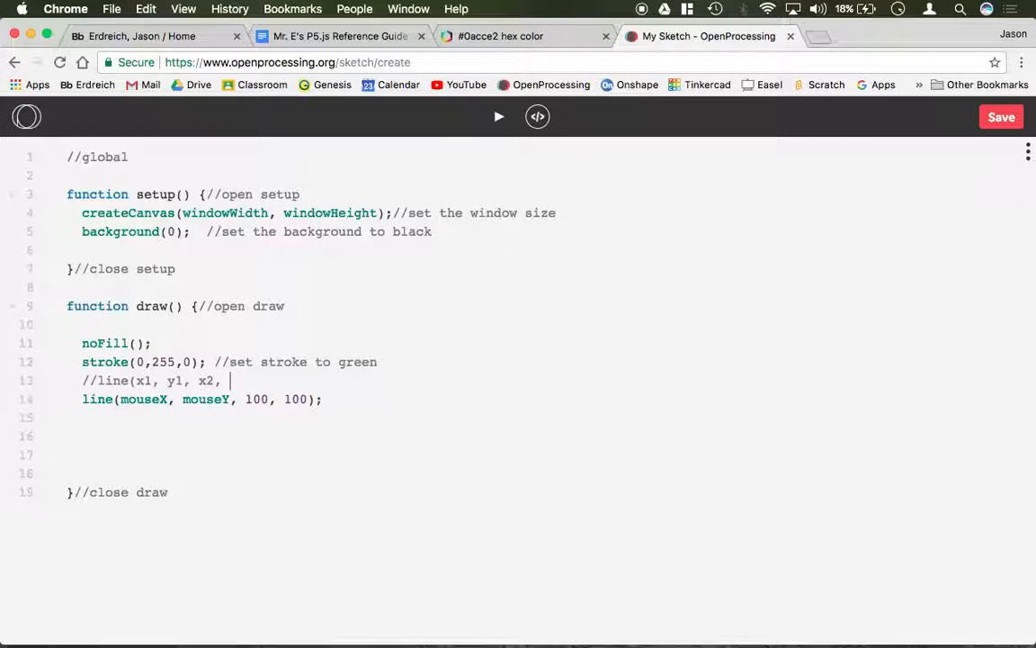
pyautogui.write('y2)')
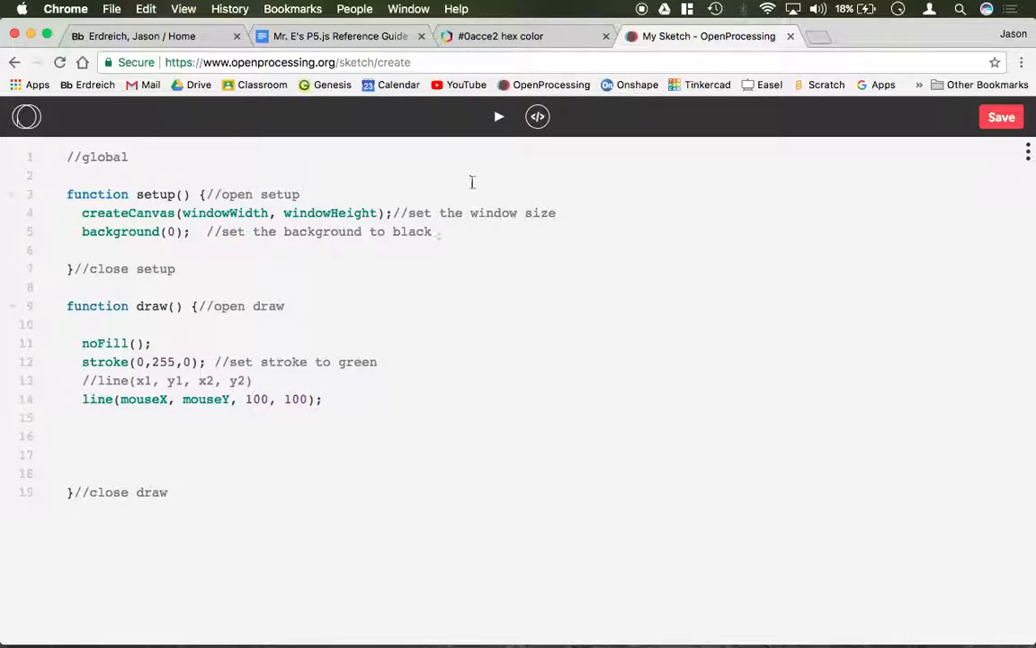
pyautogui.click(501, 115)
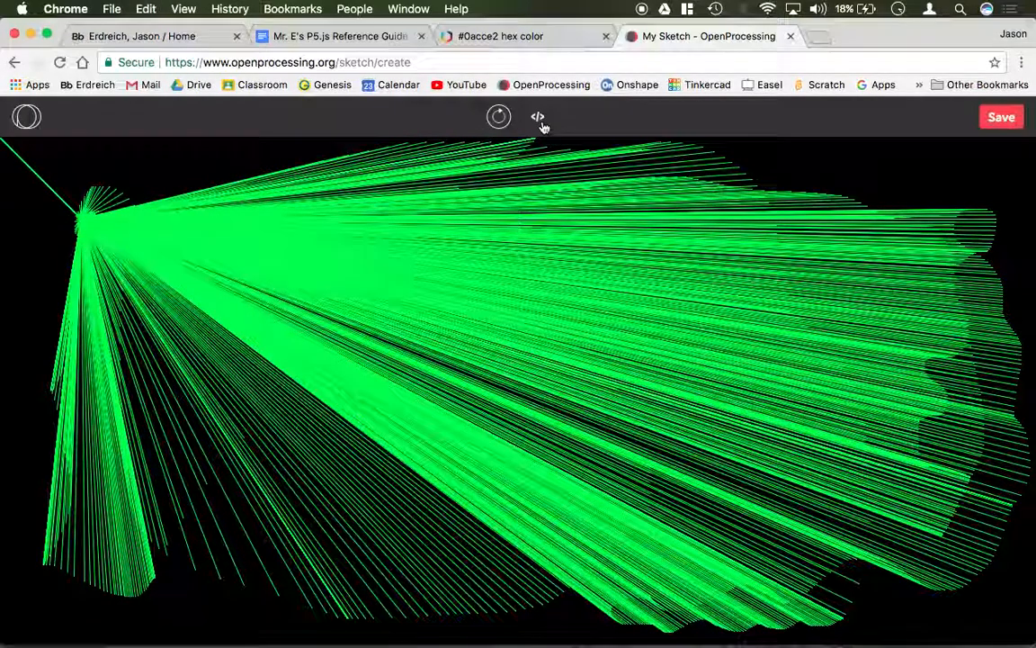
# Replace the two 100 arguments with pmouseX and pmouseY so the line joins successive mouse positions.
pyautogui.click(537, 117)
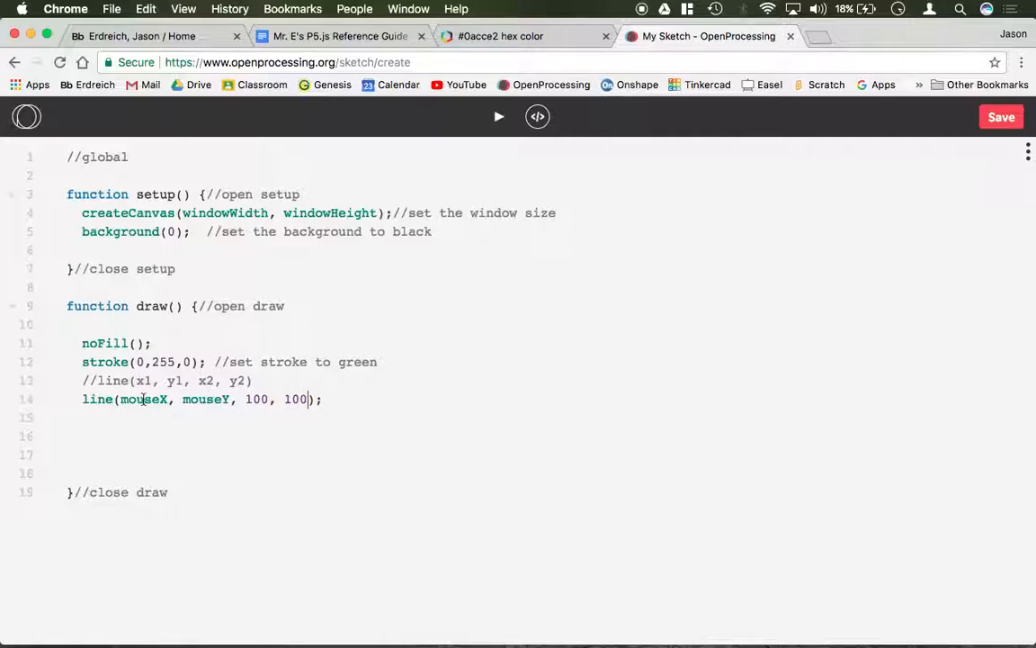
pyautogui.doubleClick(256, 399)
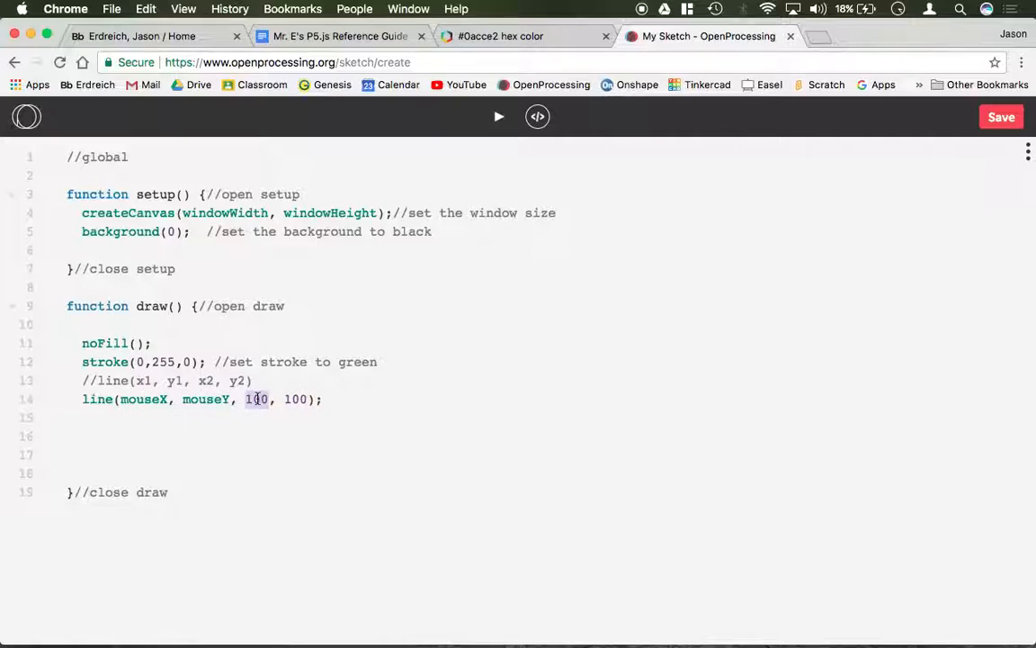
pyautogui.write('pmouseX')
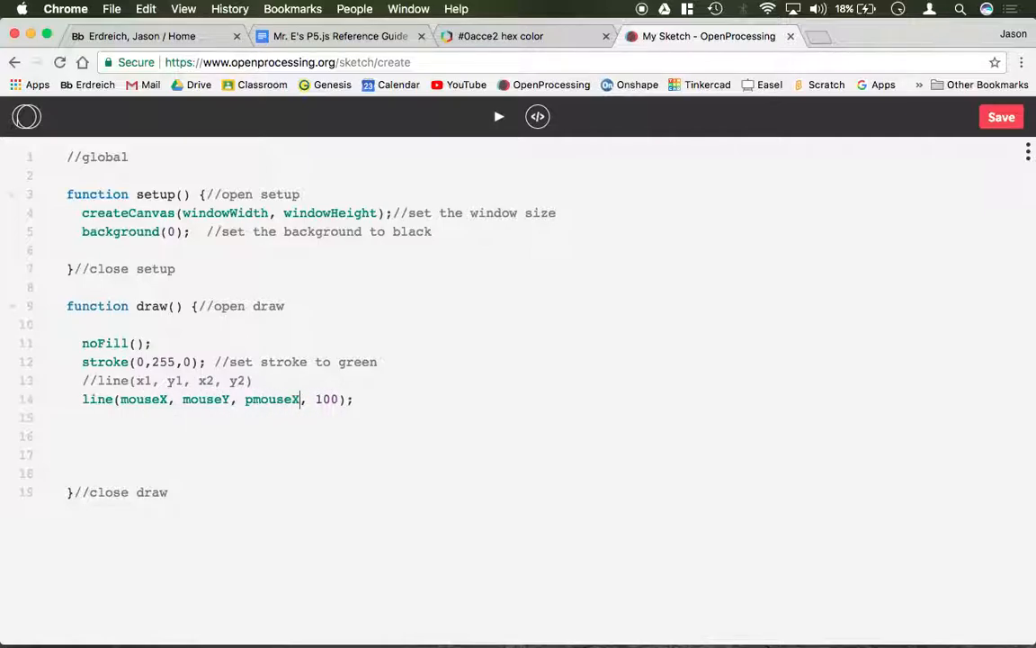
pyautogui.doubleClick(324, 400)
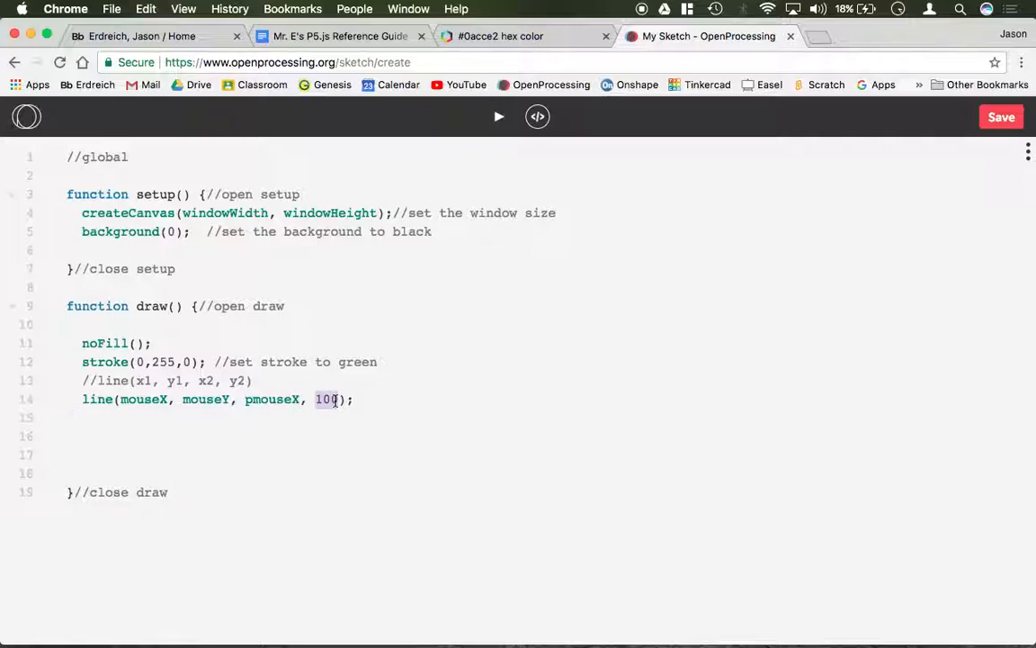
pyautogui.write('pmous')
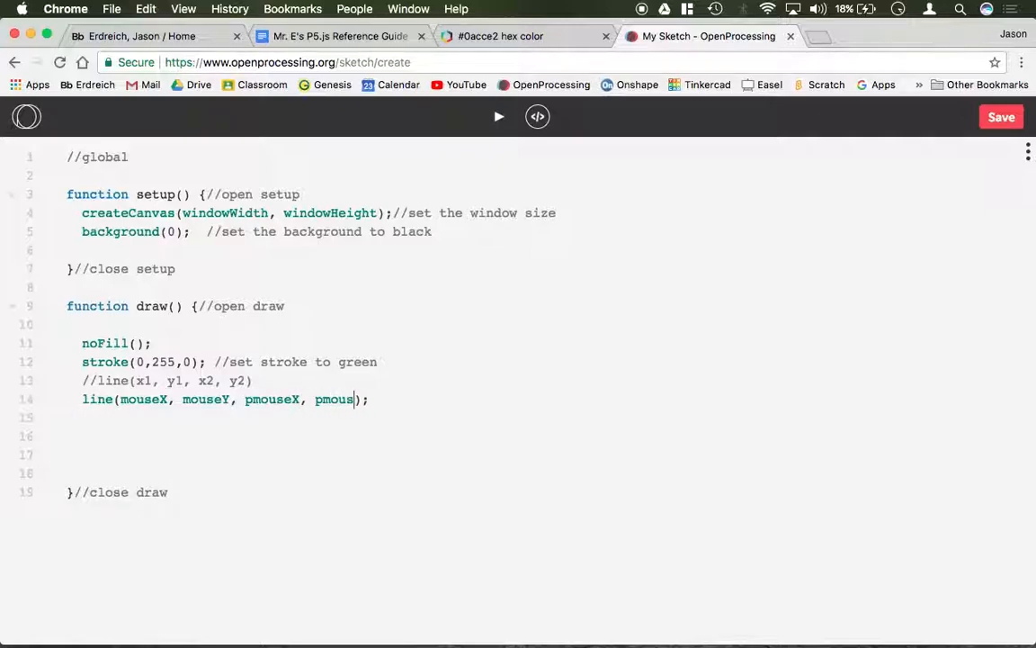
pyautogui.write('eY')
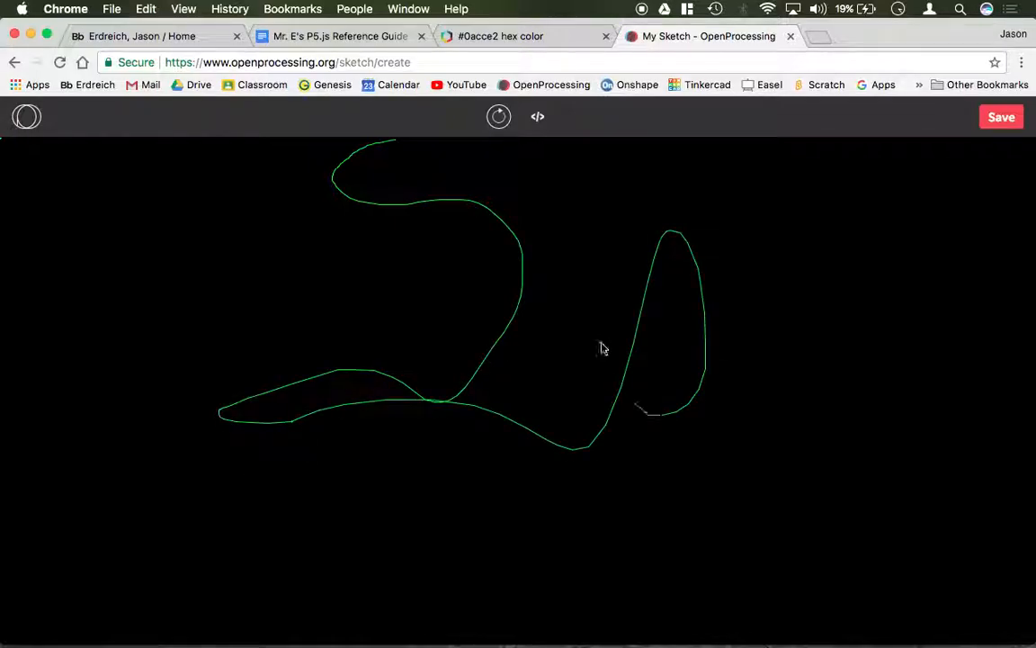
# Drag across the running canvas to scribble continuous green trails, then return to the code.
pyautogui.moveTo(602, 349); pyautogui.dragTo(687, 616)
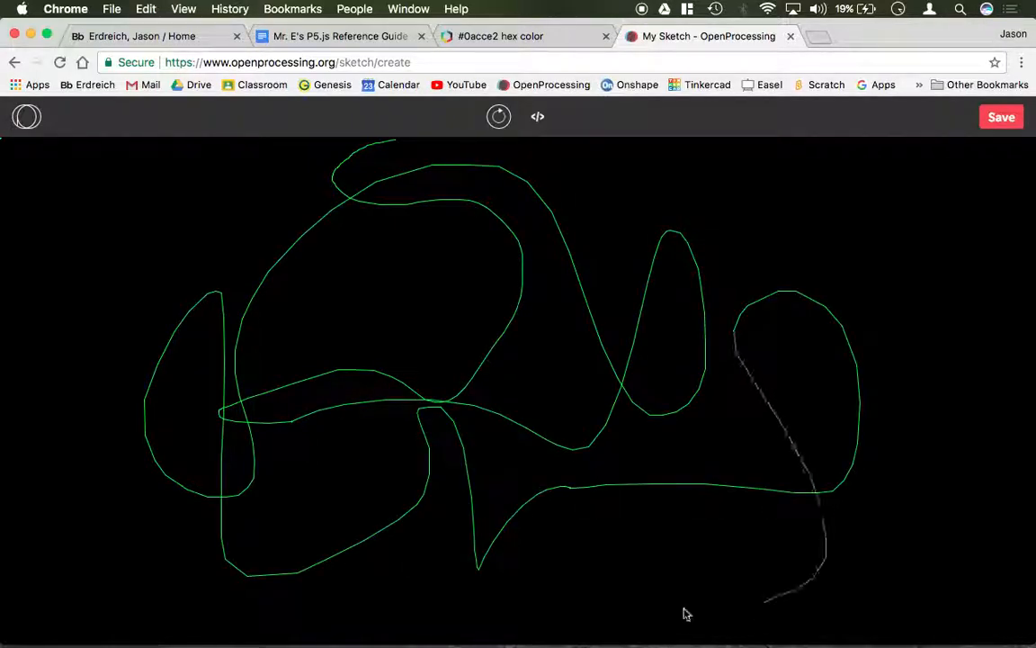
pyautogui.moveTo(688, 614); pyautogui.dragTo(392, 363)
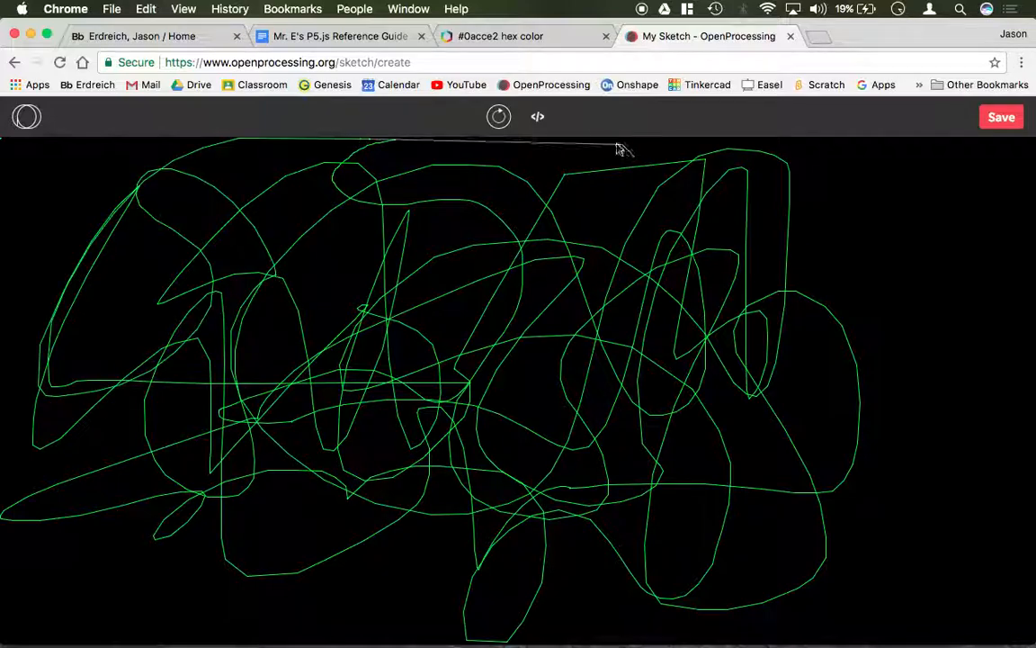
pyautogui.click(536, 115)
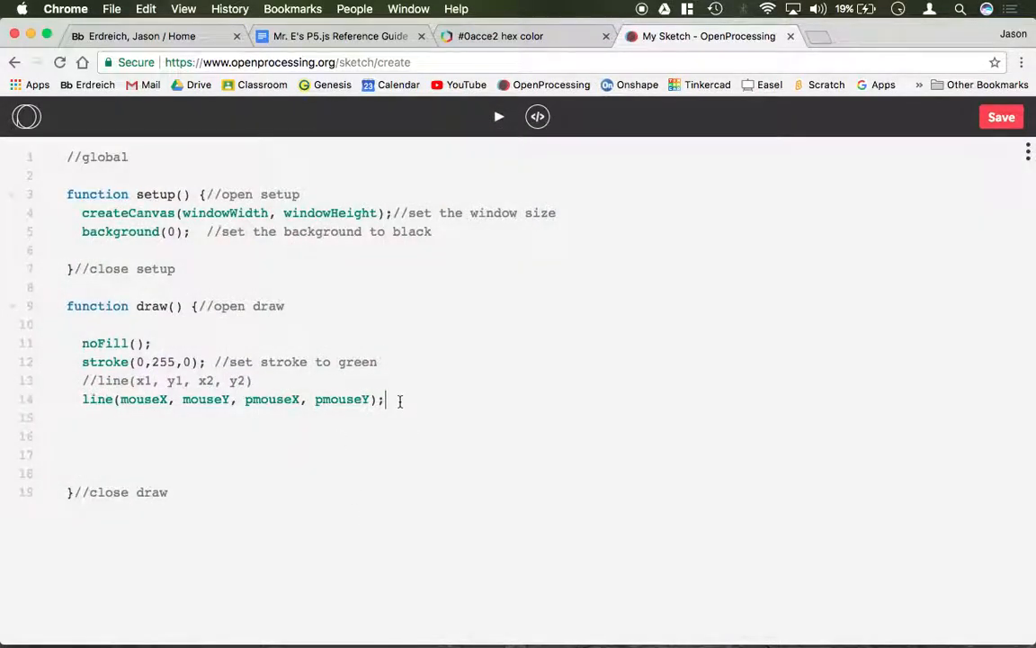
# Write mouseIsPressed on a new line under the line call in draw and select that line.
pyautogui.write('mouseIsPre')
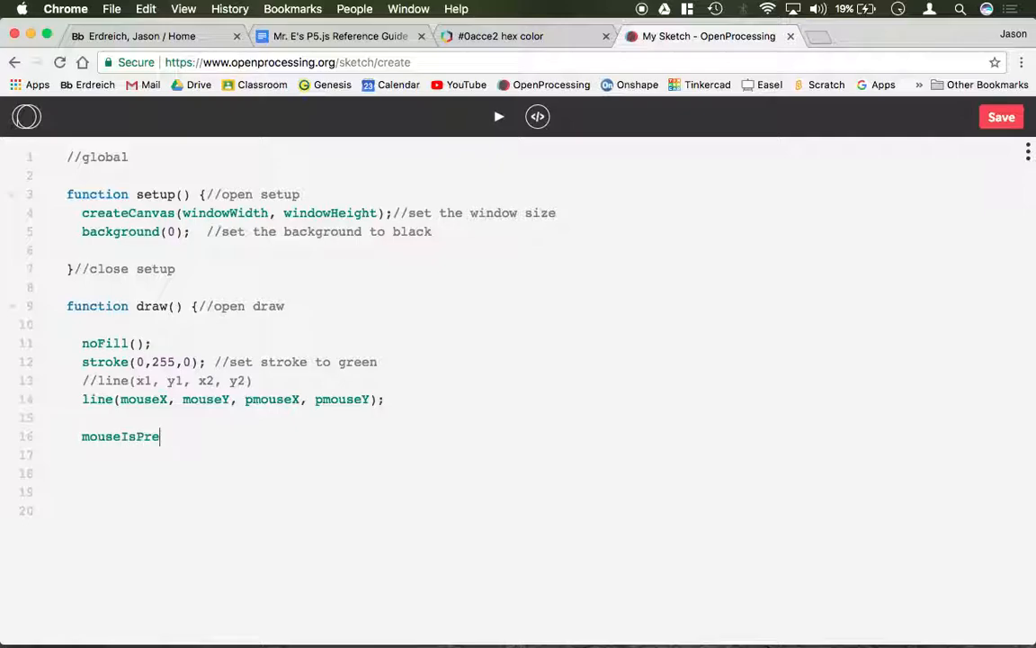
pyautogui.write('ssed')
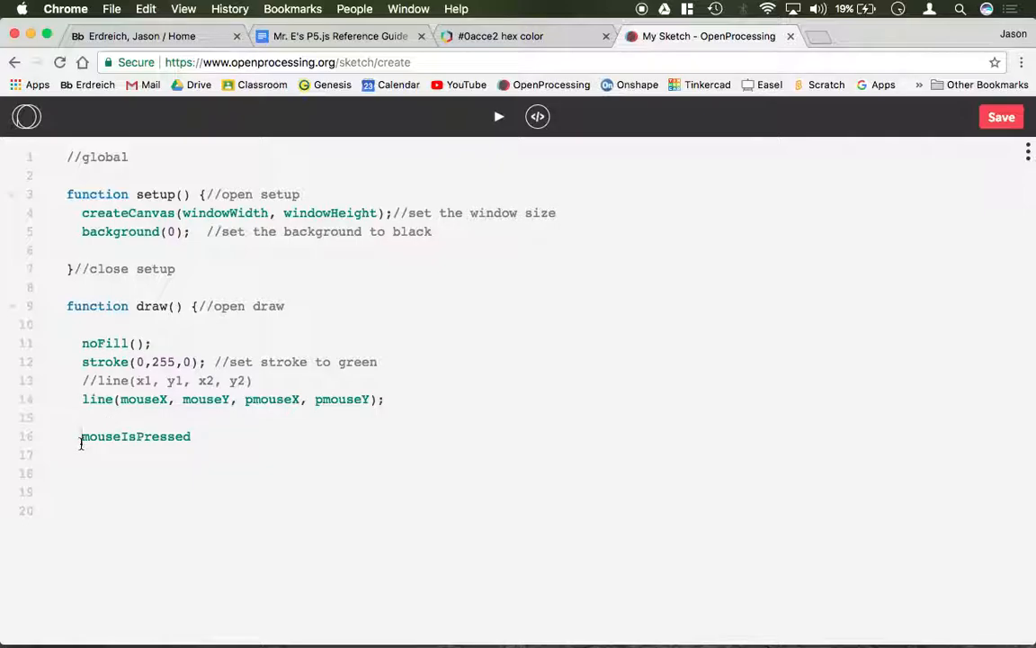
pyautogui.tripleClick(135, 437)
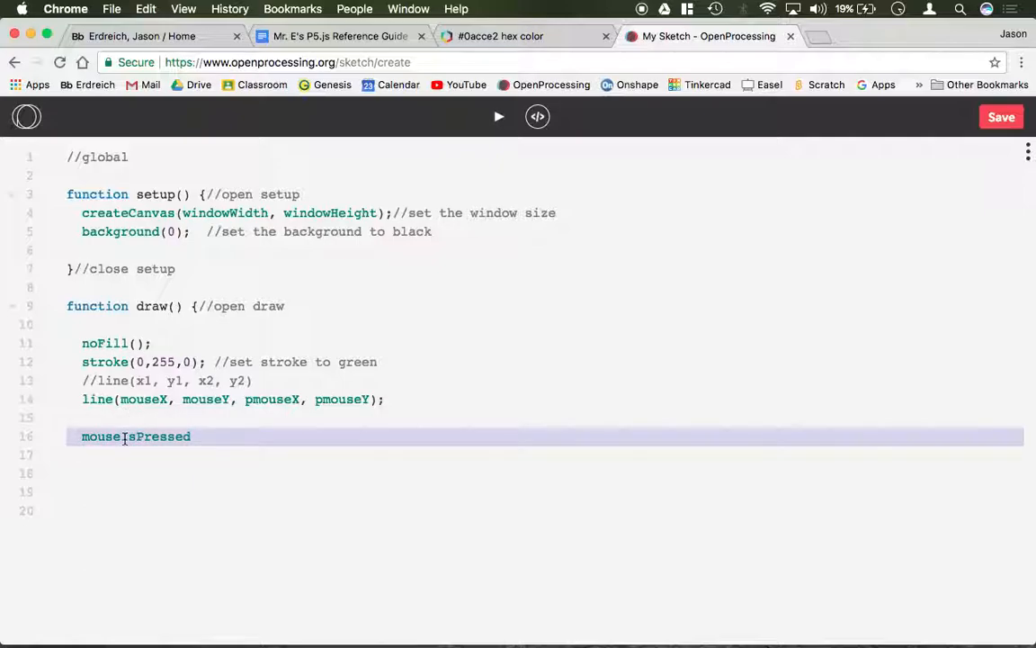